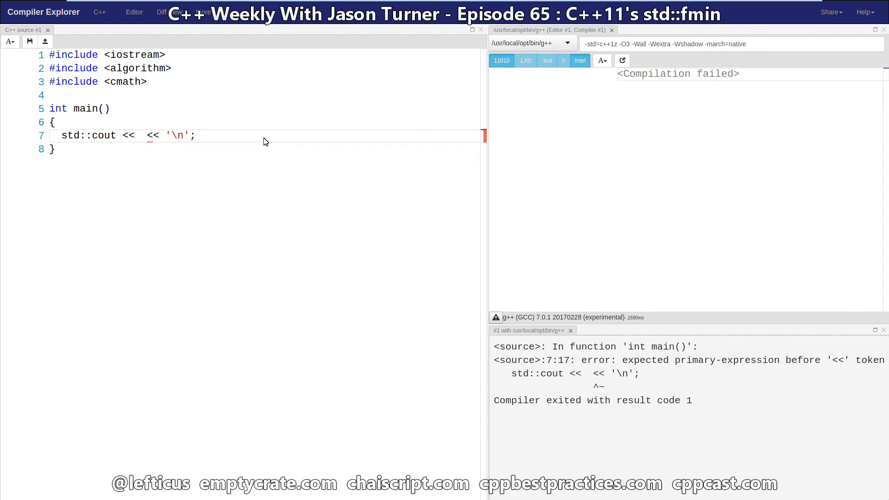
Step: Print the string literal "hello" via cout, then select and erase it again
type("\"")
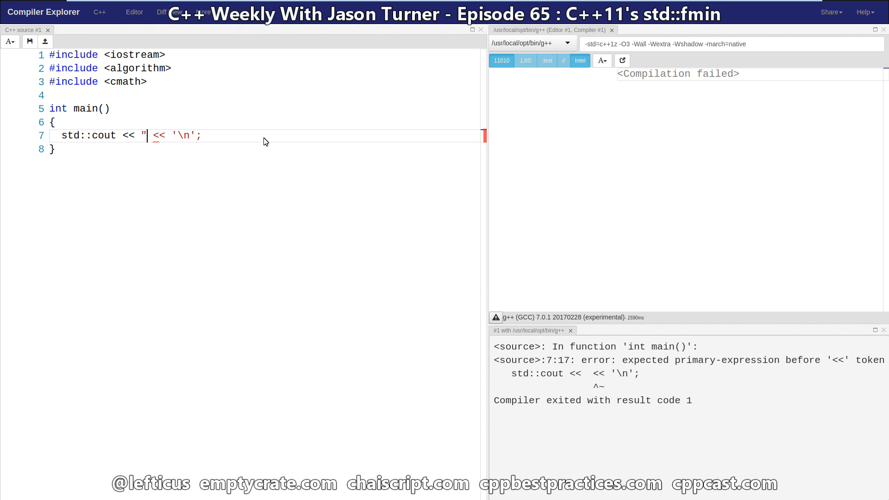
type("hello")
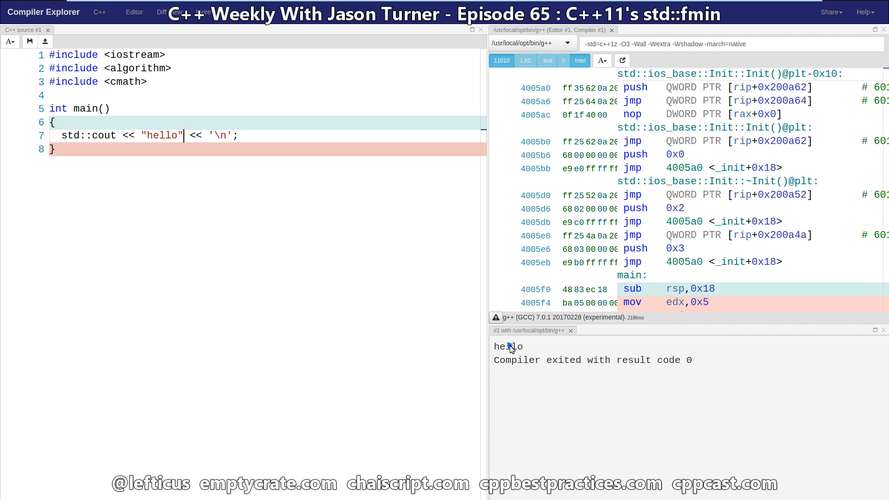
double_click(508, 346)
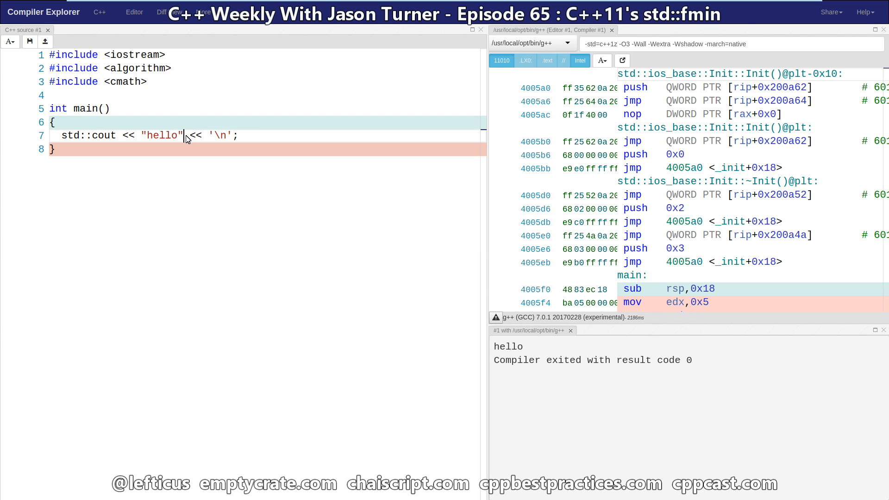
key("BackSpace")
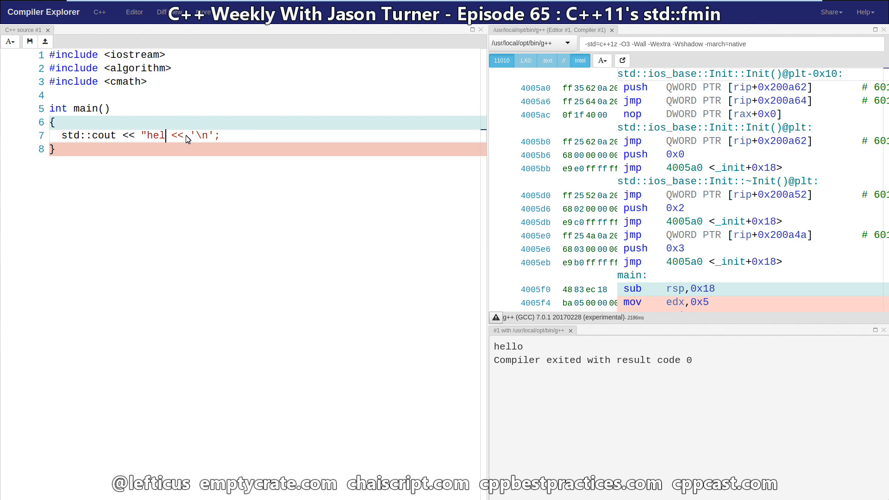
Step: Make the cout statement output std::min(-3.0f, 2.0f), printing -3
type("std::min(")
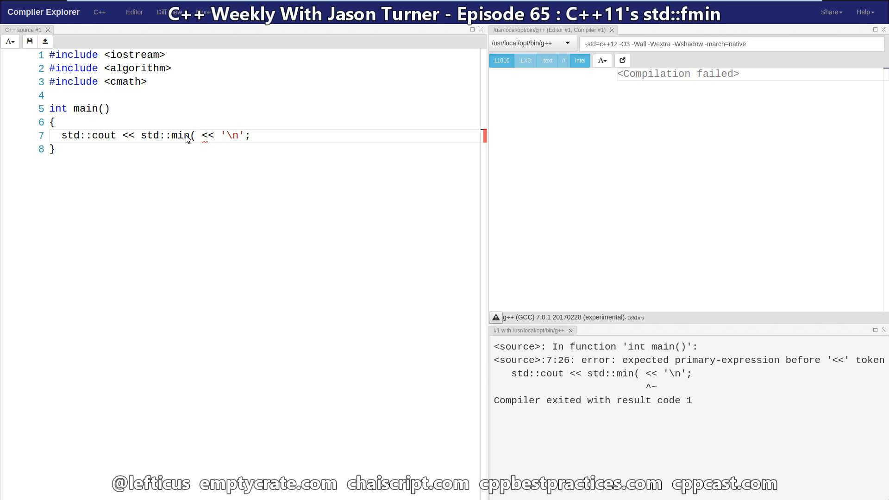
type("-")
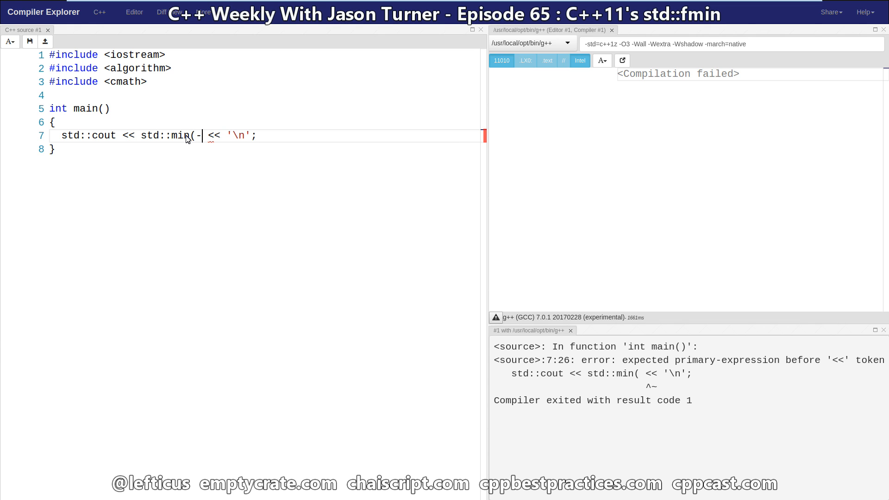
type("3.0")
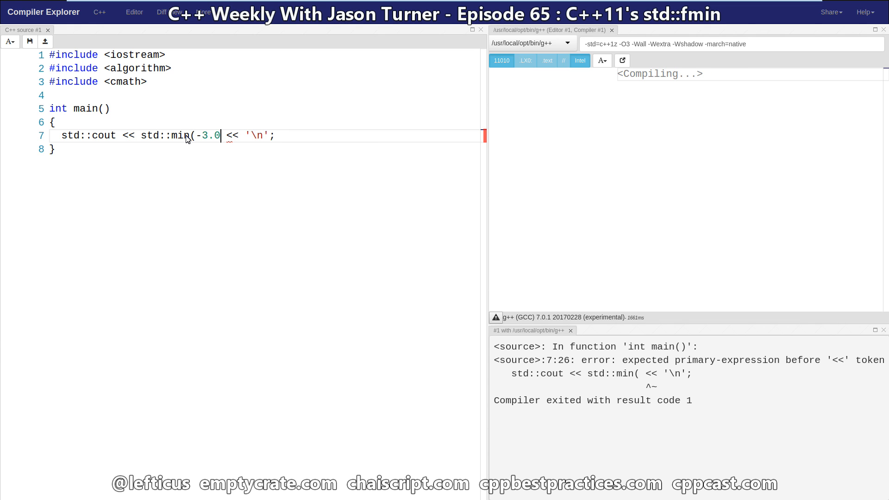
type("f, 2.0f")
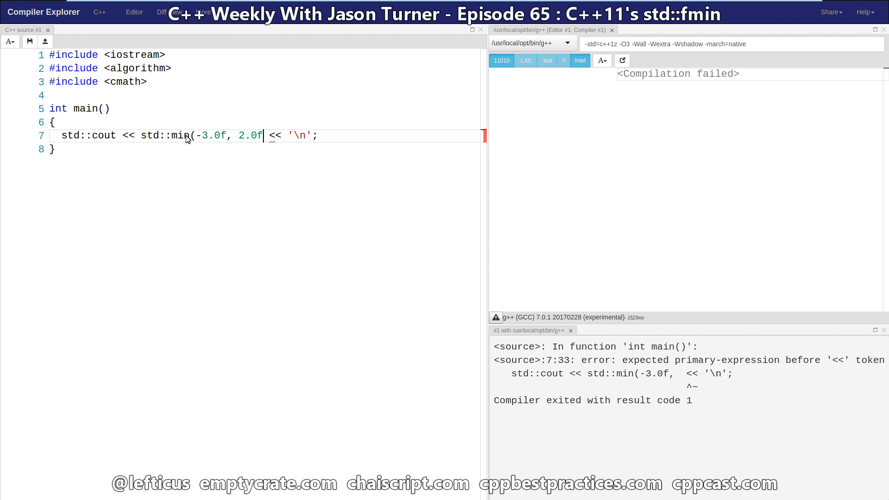
type(")")
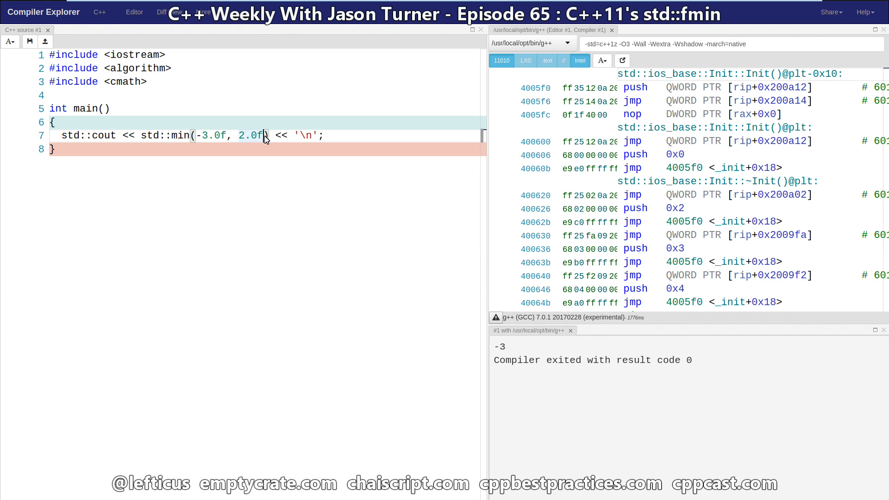
Step: Replace 2.0f with NAN, then reorder to std::min(NAN, -3.0f), printing nan
key("Backspace")
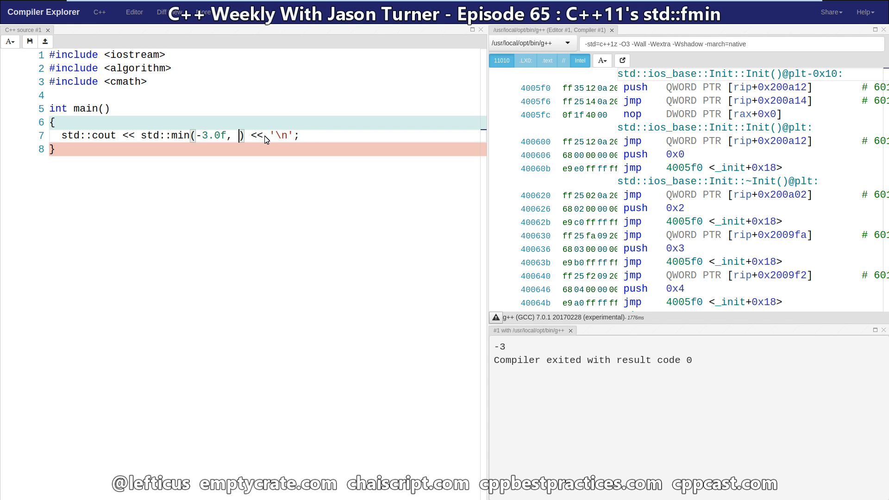
type("NAN")
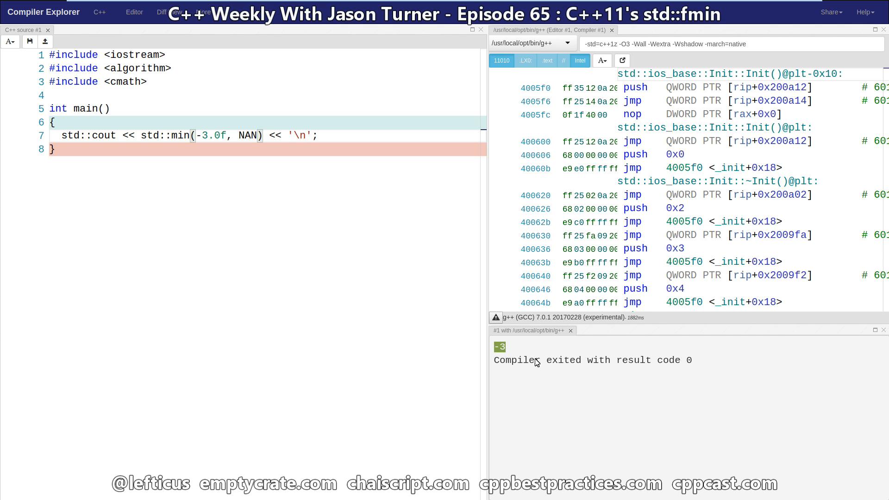
key("backspace")
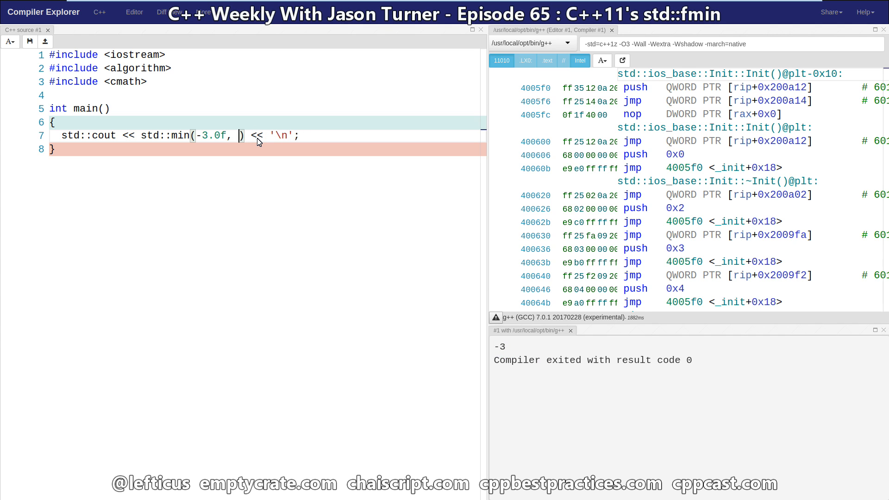
key("Backspace")
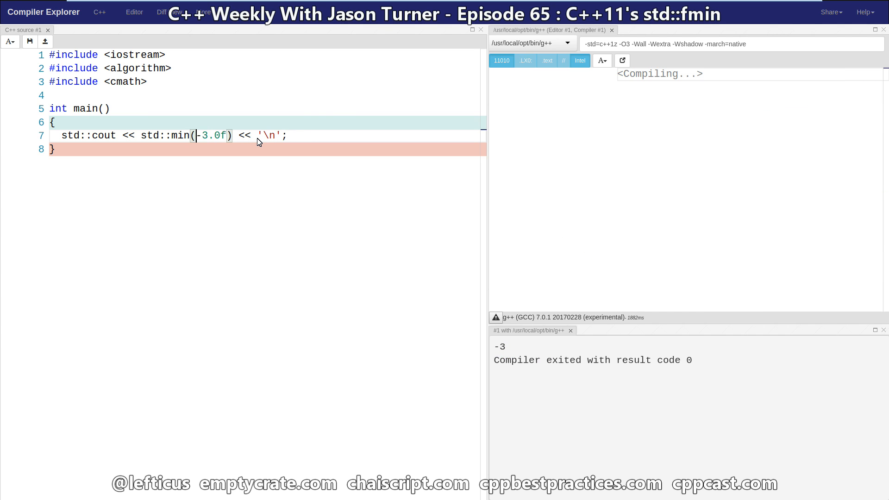
type("NAN,")
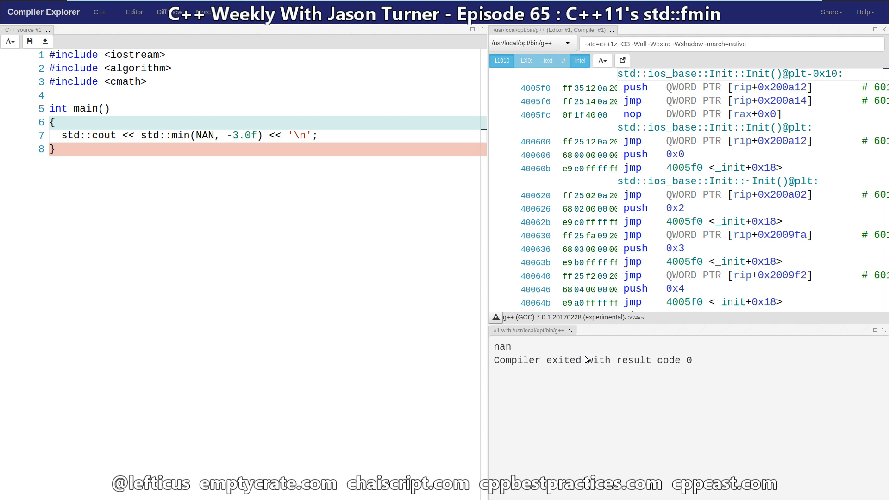
mouse_move(317, 260)
type("f")
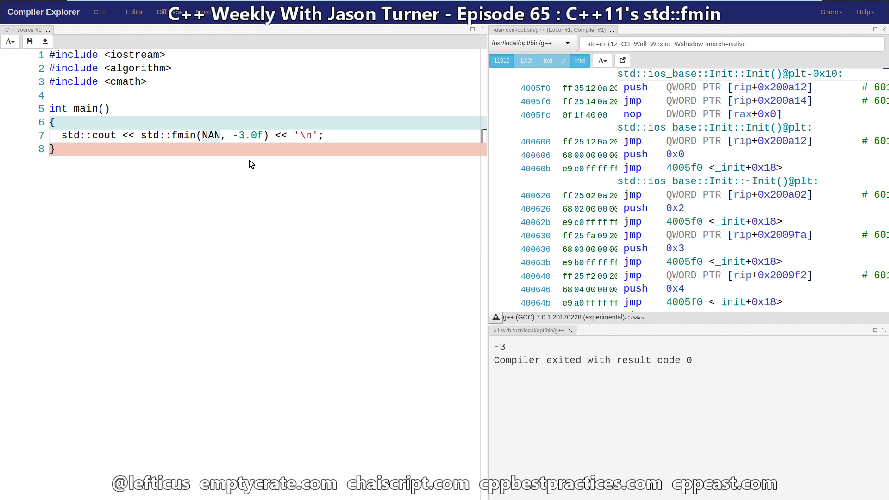
Step: Add a NAN argument to the std::fmin call and replace -3.0f with NAN
left_click(220, 135)
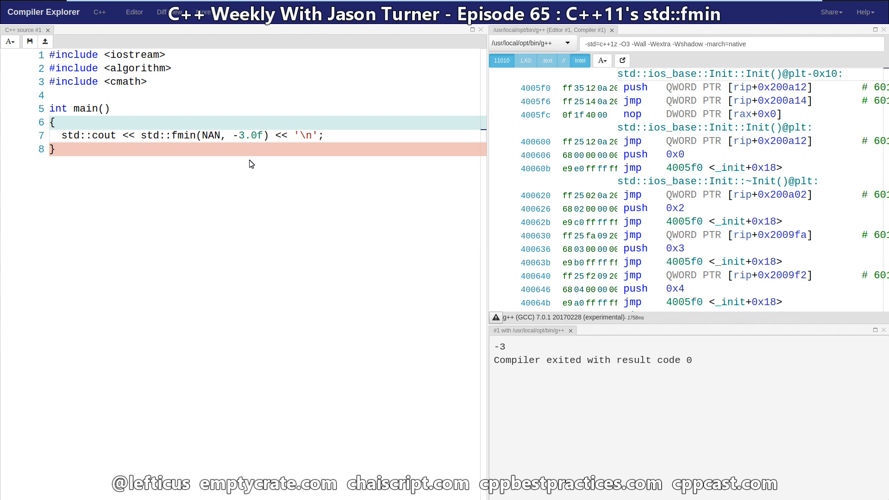
mouse_move(225, 140)
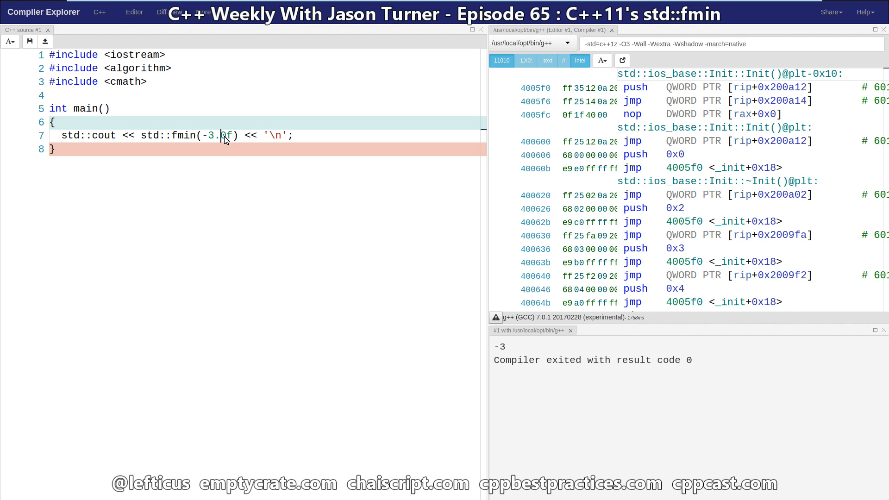
type(", NAN")
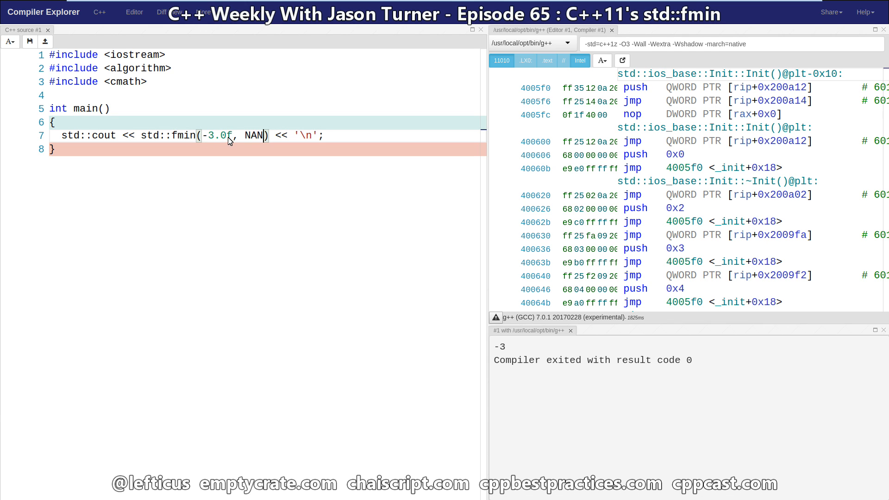
double_click(217, 135)
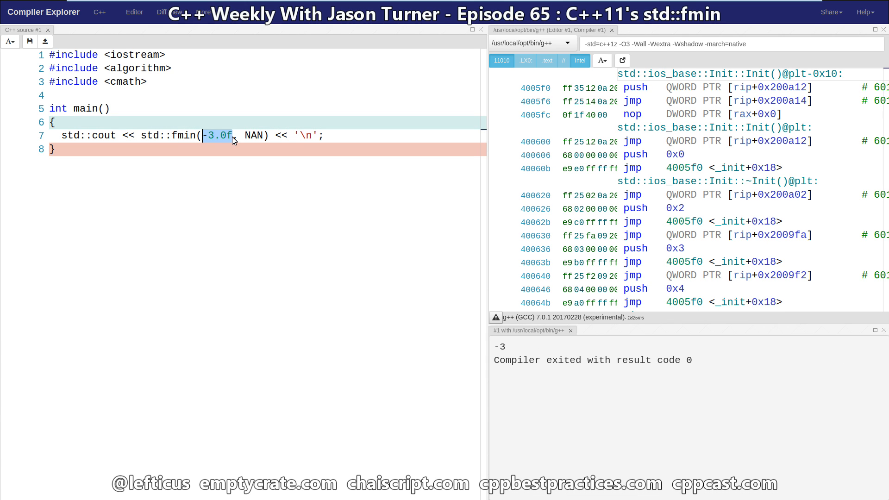
type("NAN")
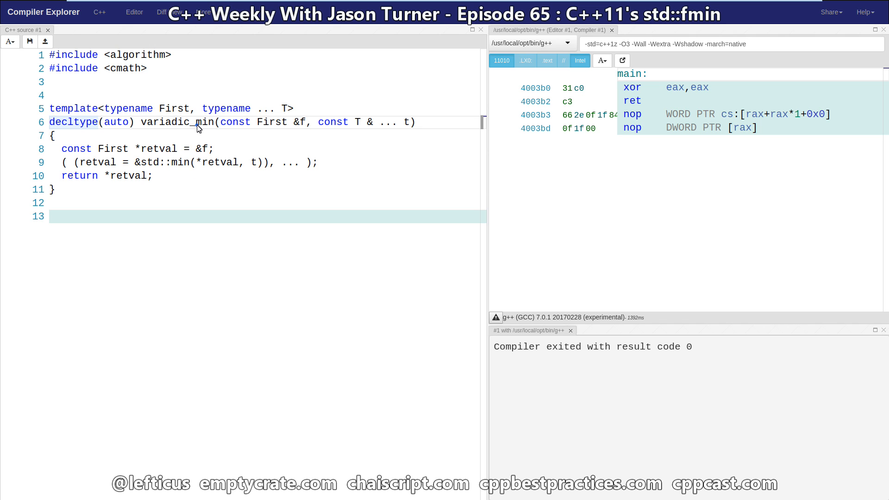
Step: Rename the template to variadic_fmin and write main printing variadic_fmin(3.0f, NAN)
type("f")
left_click(267, 162)
type("f")
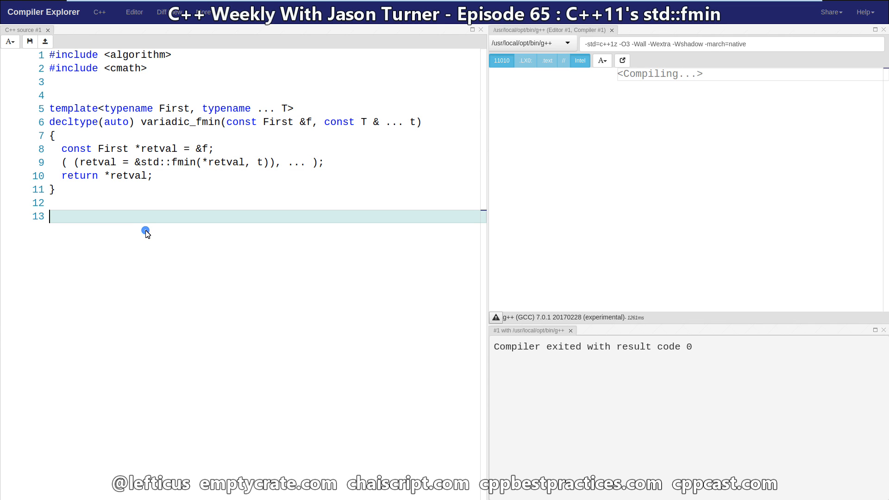
type("int main")
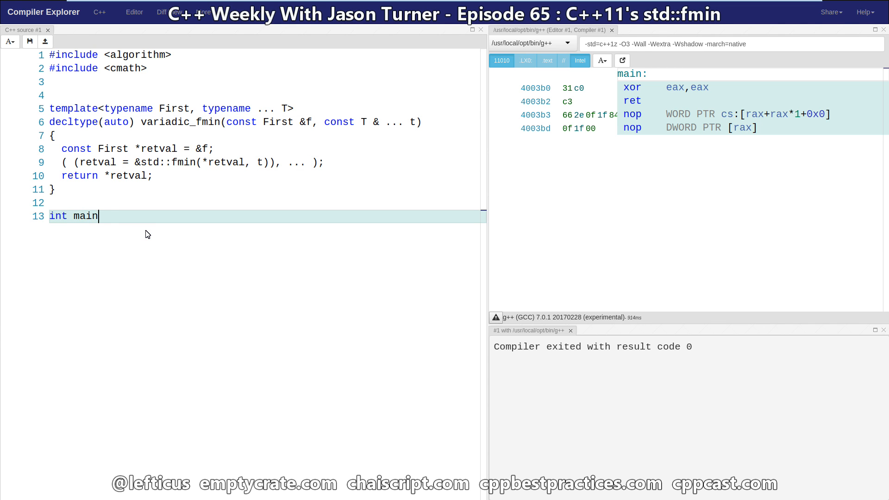
type("()")
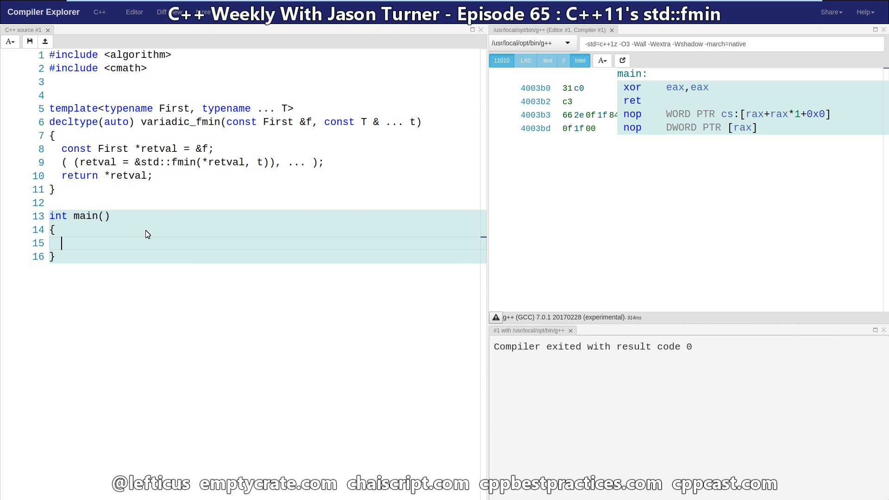
type("std::cout << variadic_fmin(3.0f")
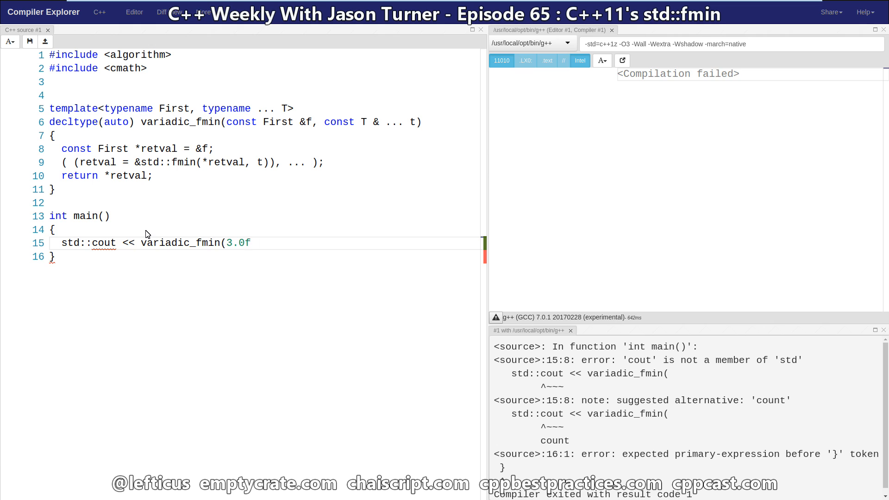
type(", NAN) << '\\n';")
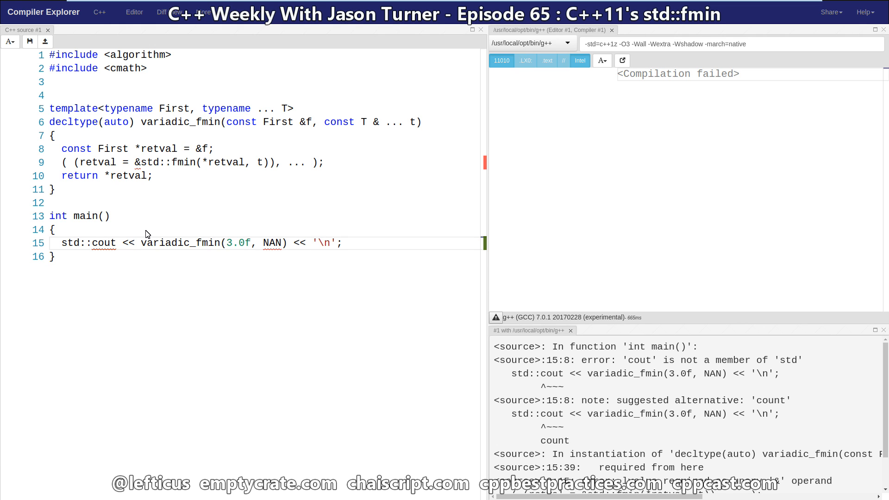
Step: Add #include <iostream> to the source
left_click(109, 91)
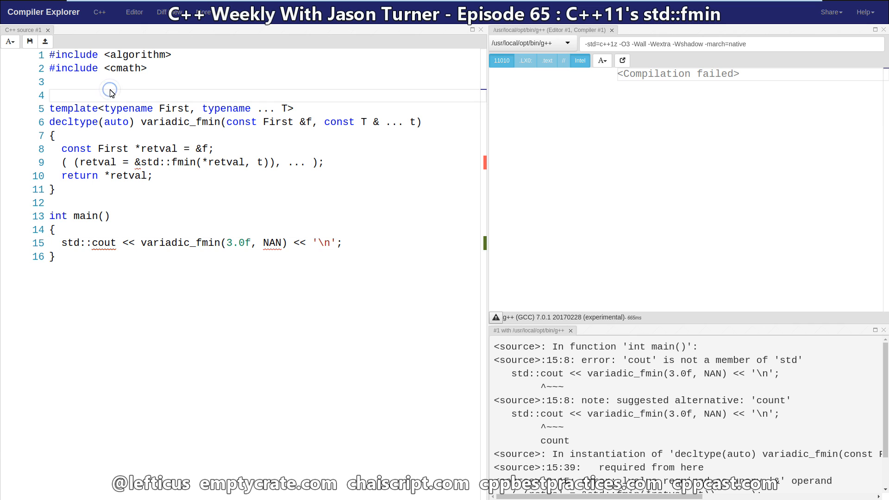
type("#include <ios")
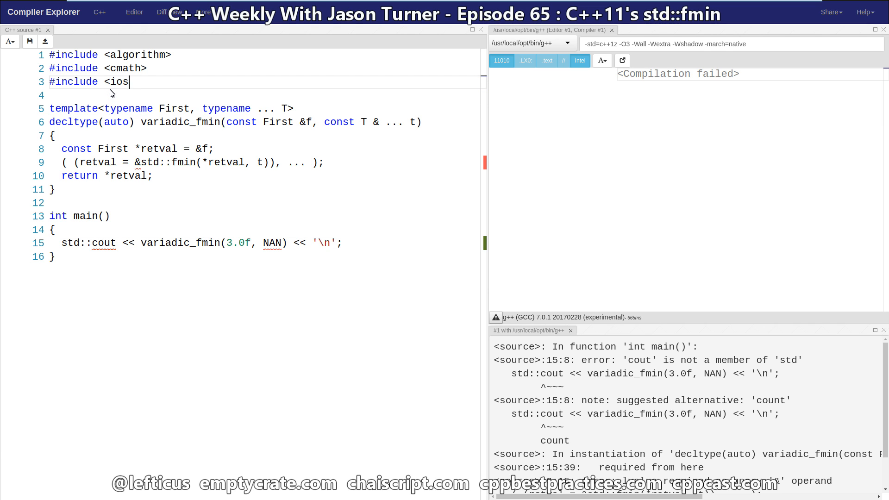
type("tream>")
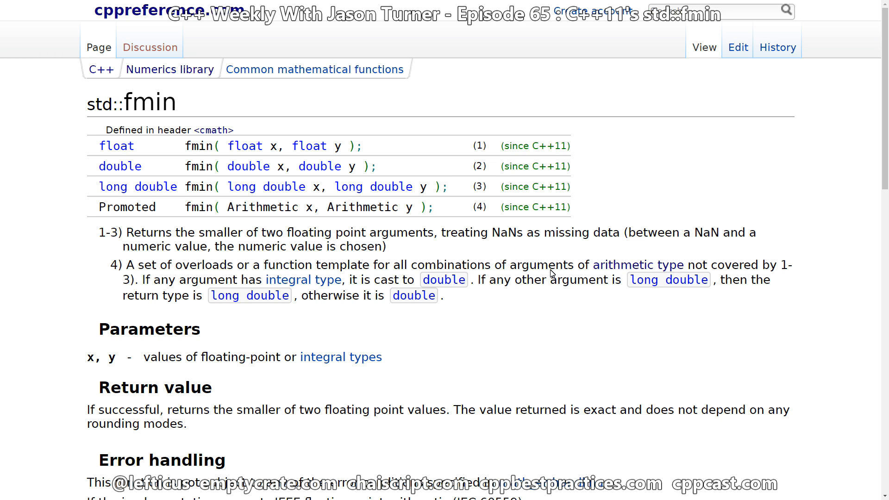
Step: Read the cppreference std::fmin page noting NaNs are treated as missing data
double_click(117, 145)
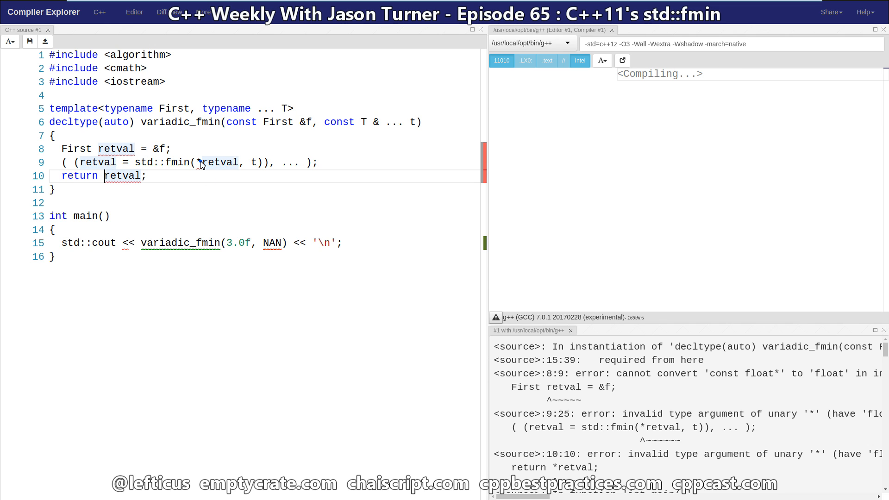
Step: Make retval a plain First value by removing the * and & operators, printing 3
key("Backspace")
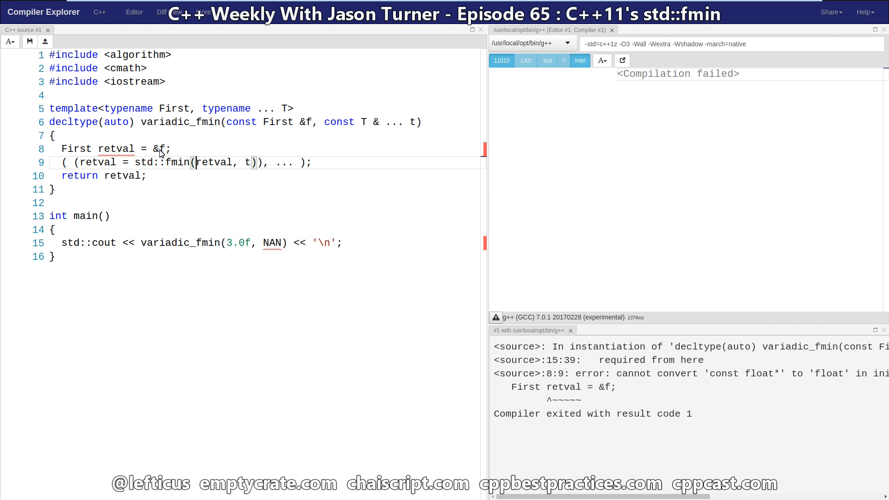
key("Backspace")
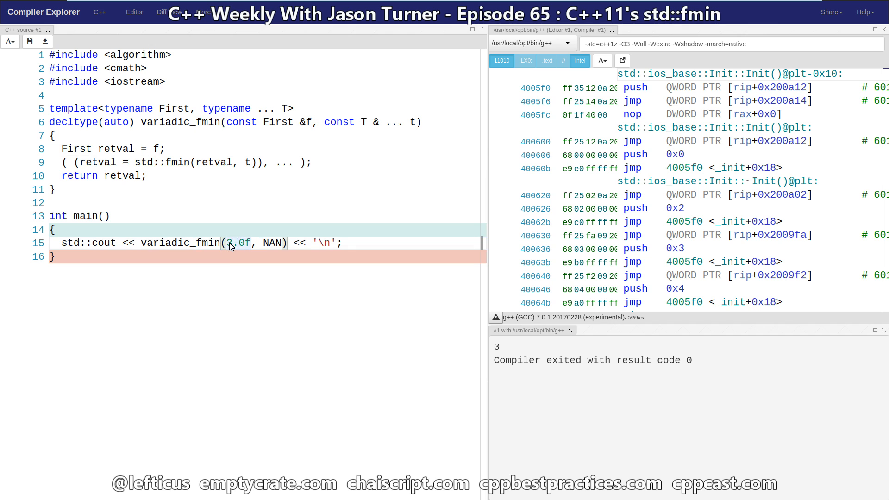
Step: Call variadic_fmin(-1.3f, NAN, NAN, NAN, 3.0f, NAN) and highlight the printed -1.3
type("NAN, NANA,")
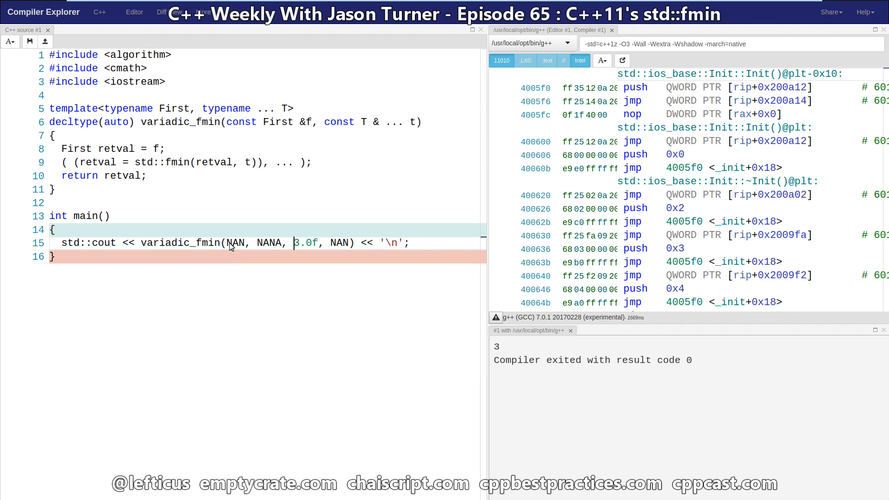
key("BackSpace")
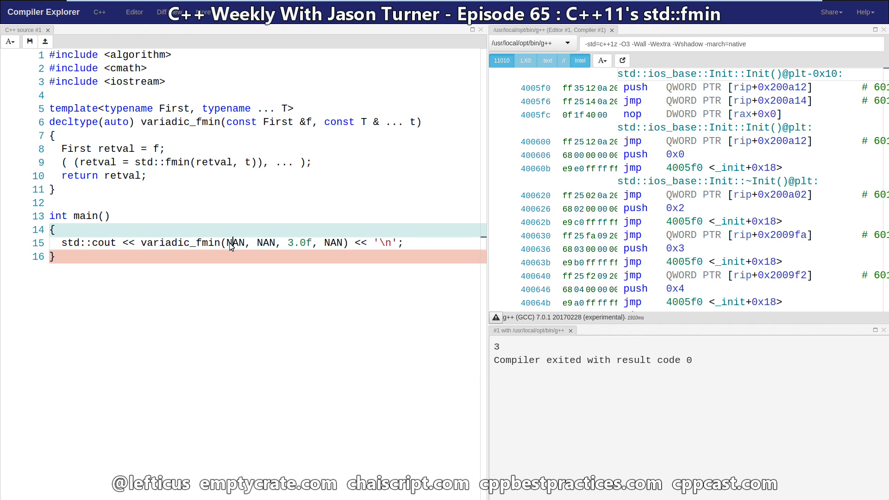
type("NAN,")
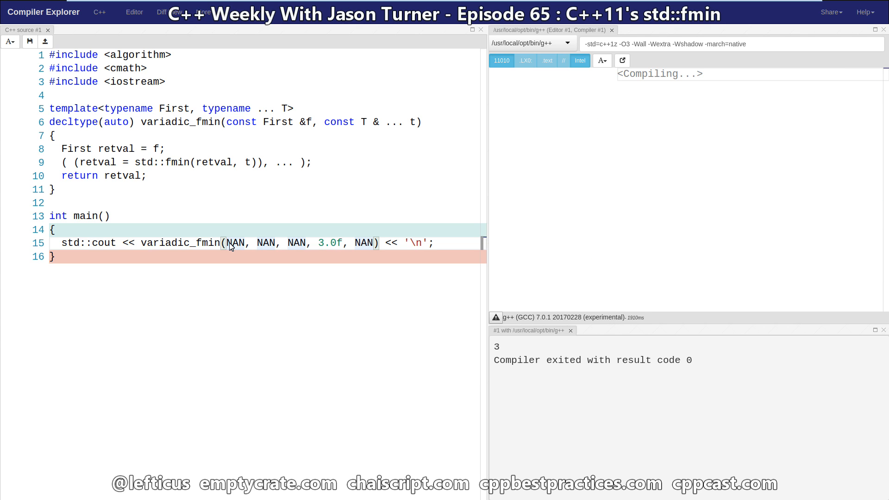
type("1.3f,")
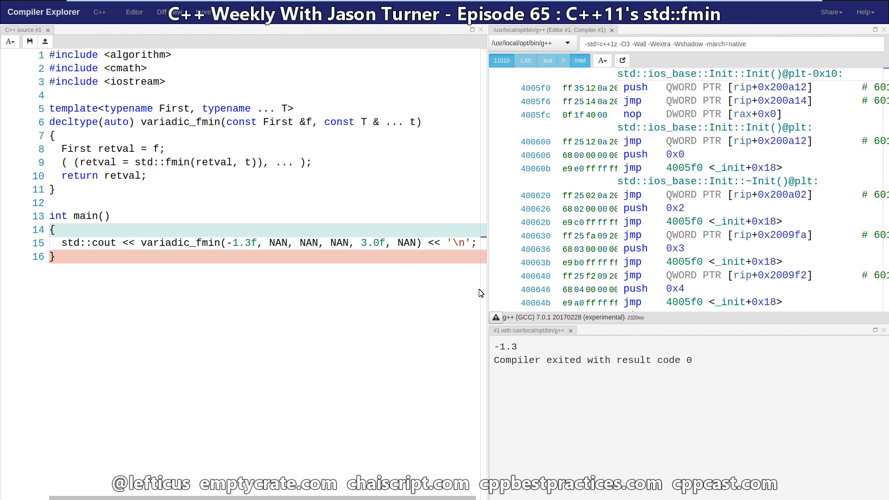
double_click(504, 347)
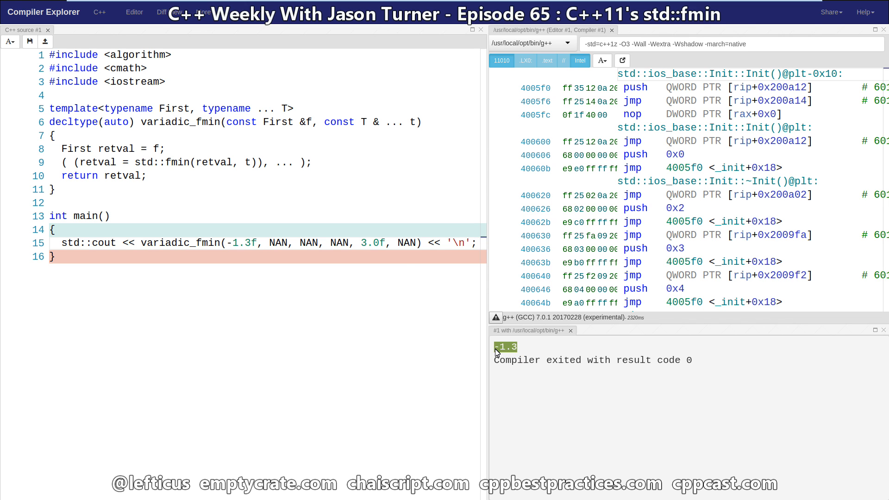